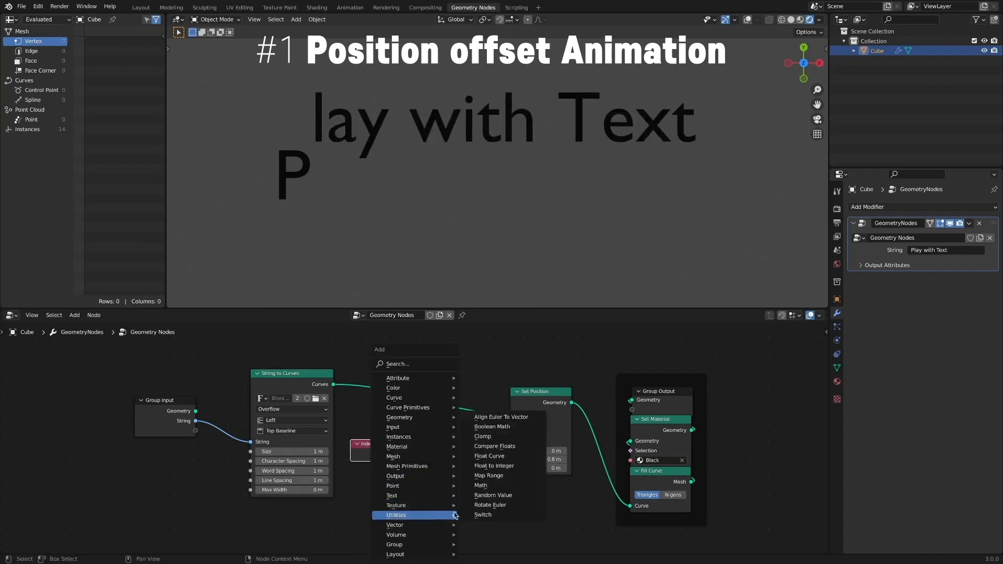
- Insert a Subtract math node after Index and sweep its value so varying letters shift, ending at -2.6
left_click(480, 484)
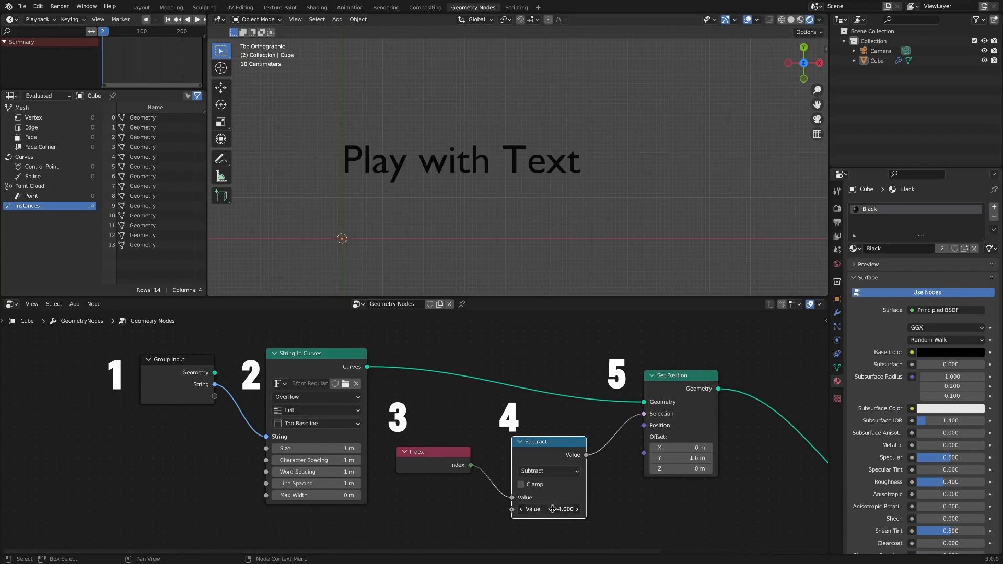
left_click_drag(562, 508, 543, 509)
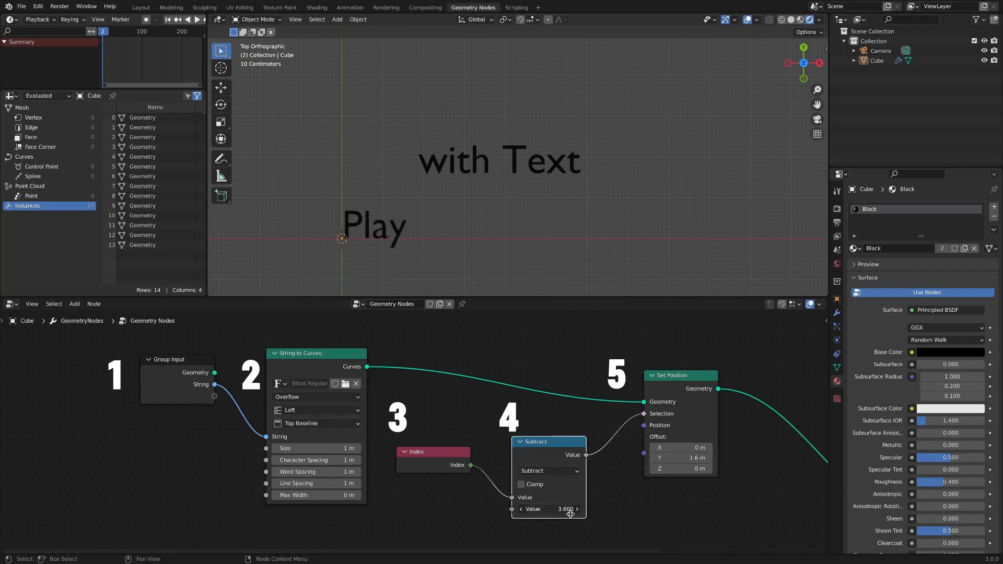
left_click_drag(549, 509, 585, 508)
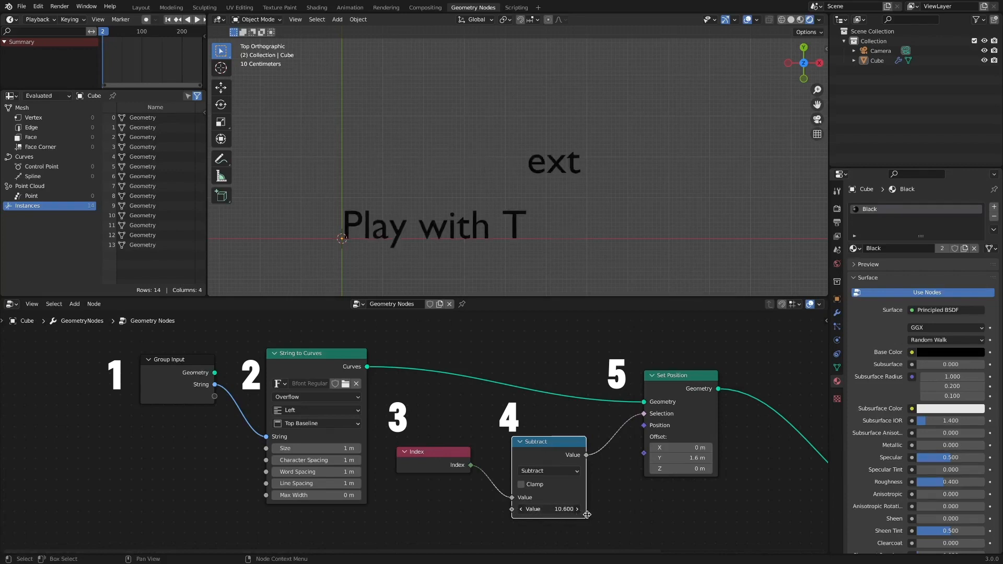
left_click_drag(585, 509, 555, 509)
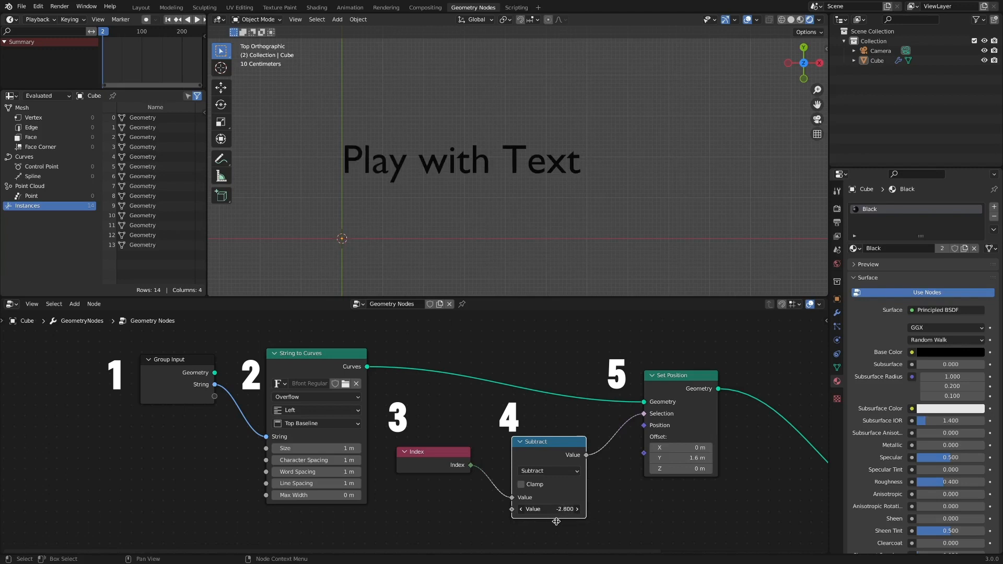
left_click_drag(550, 508, 593, 509)
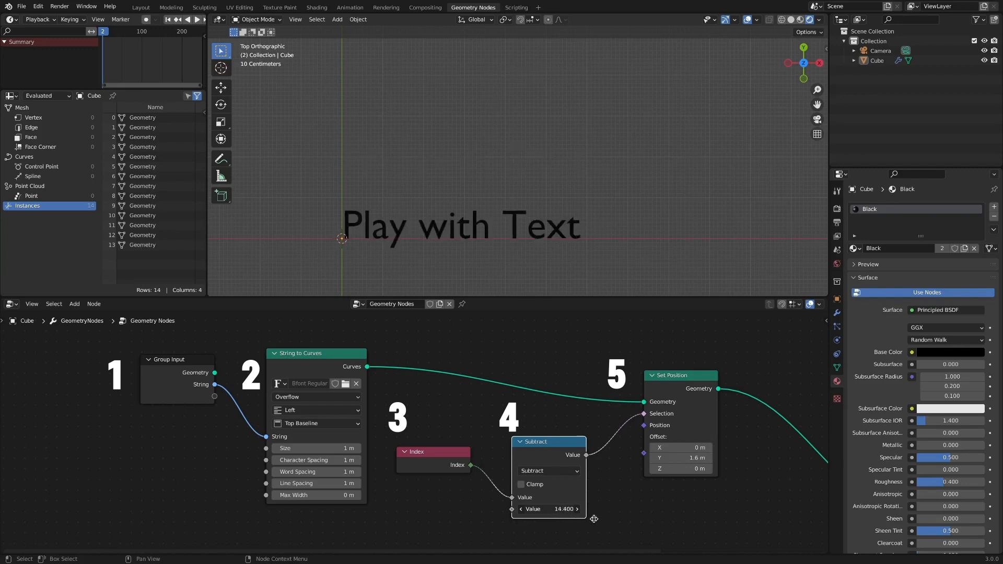
left_click_drag(575, 508, 558, 508)
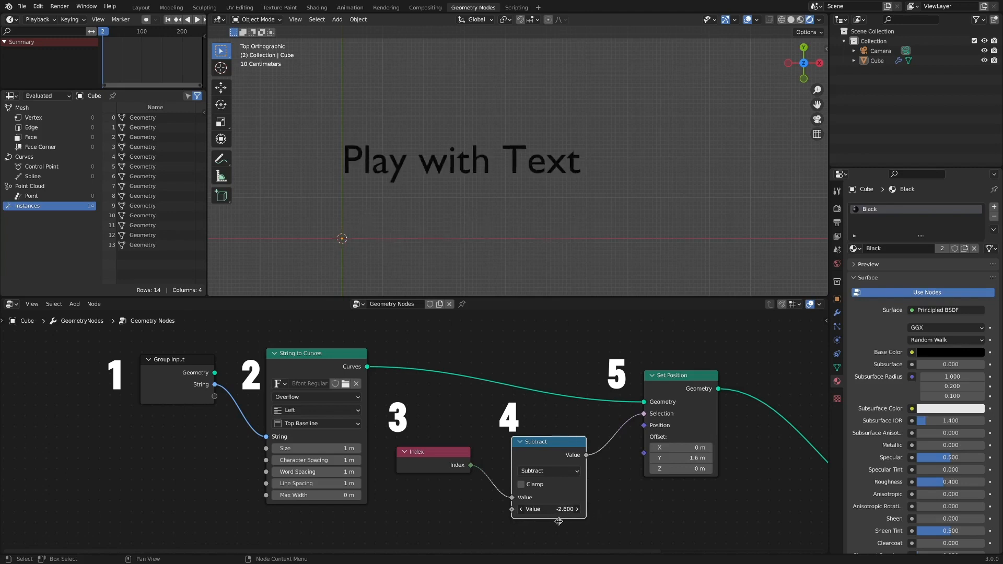
left_click_drag(549, 509, 587, 518)
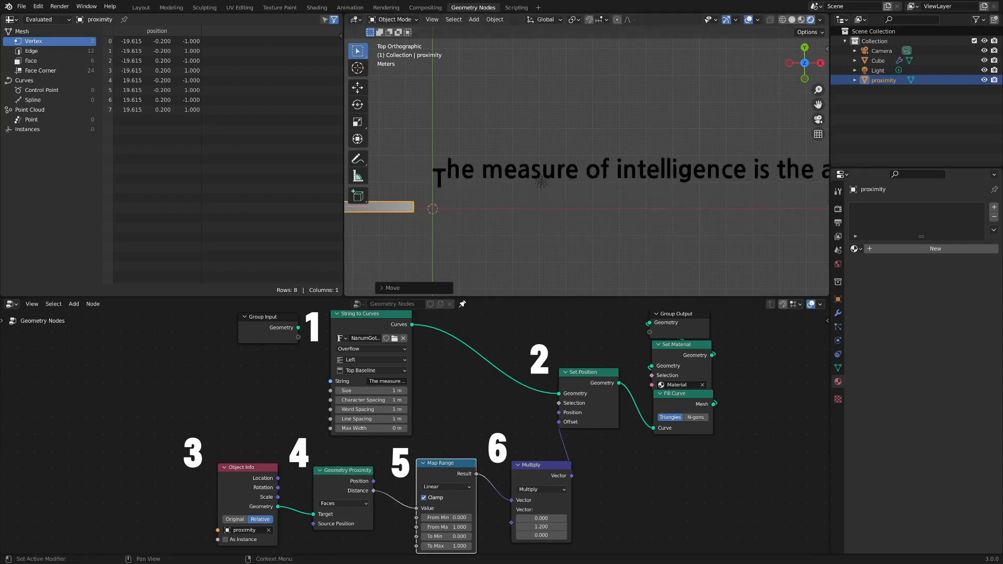
- Start a new General file with the default cube, camera and light
left_click(140, 7)
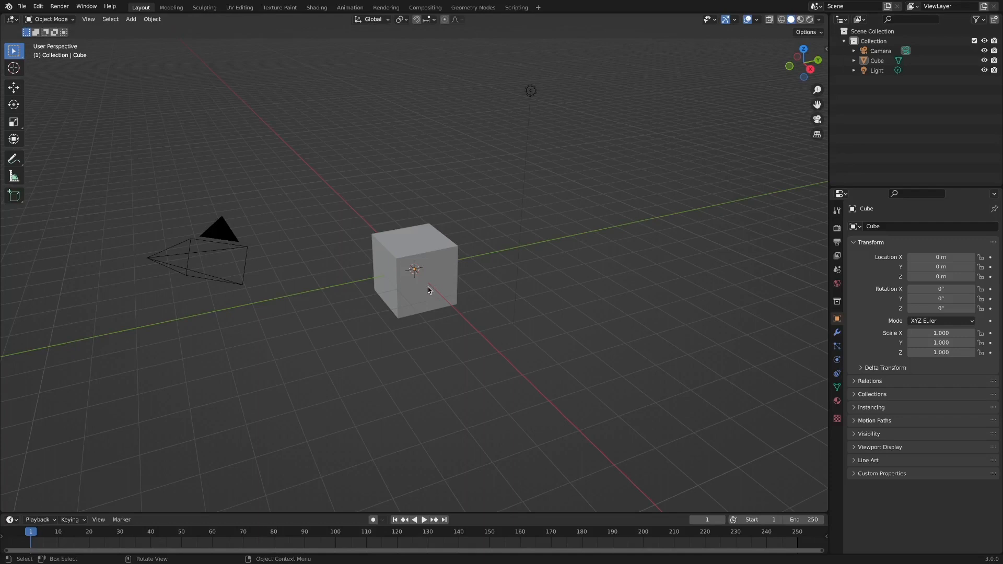
- In the Geometry Nodes workspace, create a new node tree on the cube
left_click(472, 7)
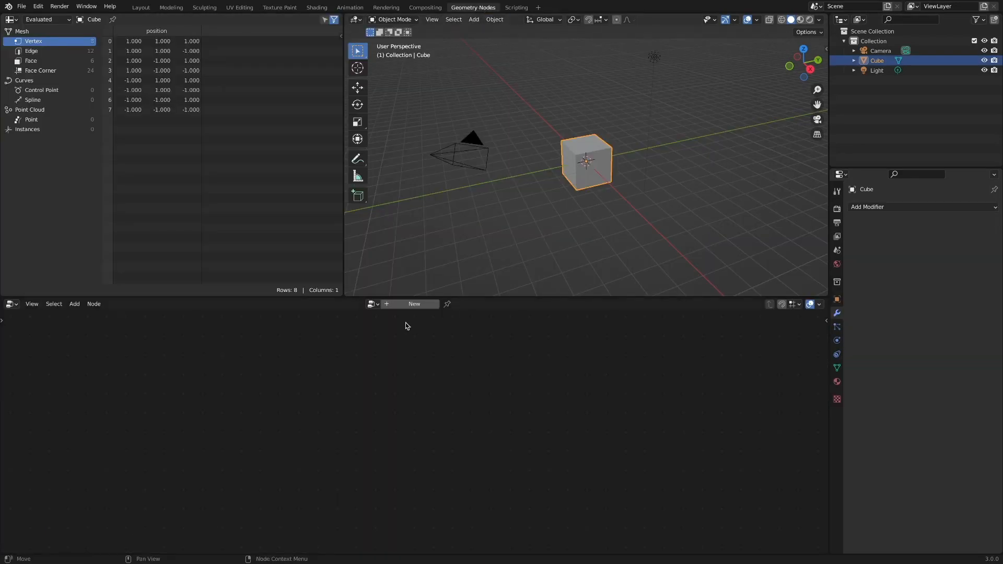
left_click(414, 304)
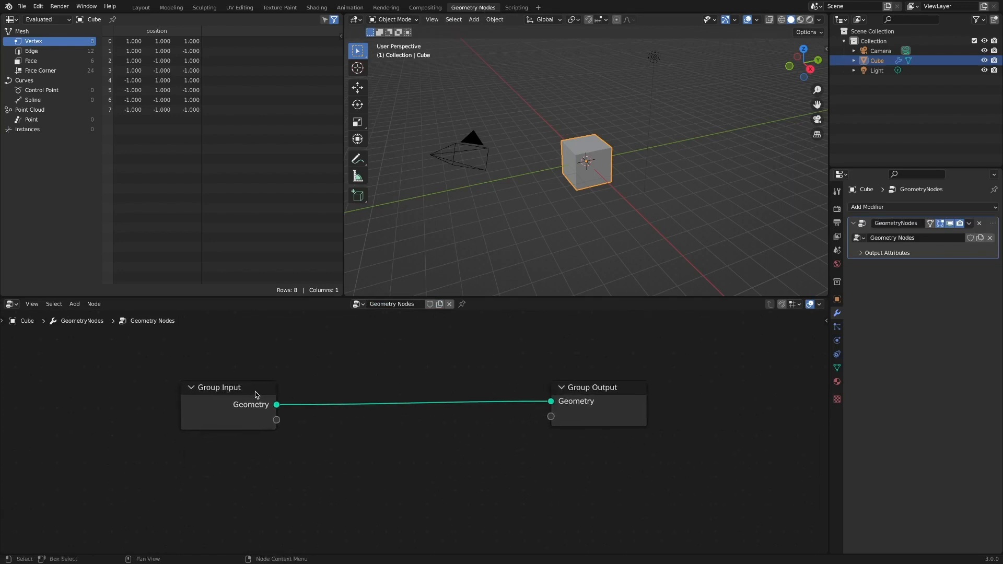
mouse_move(317, 400)
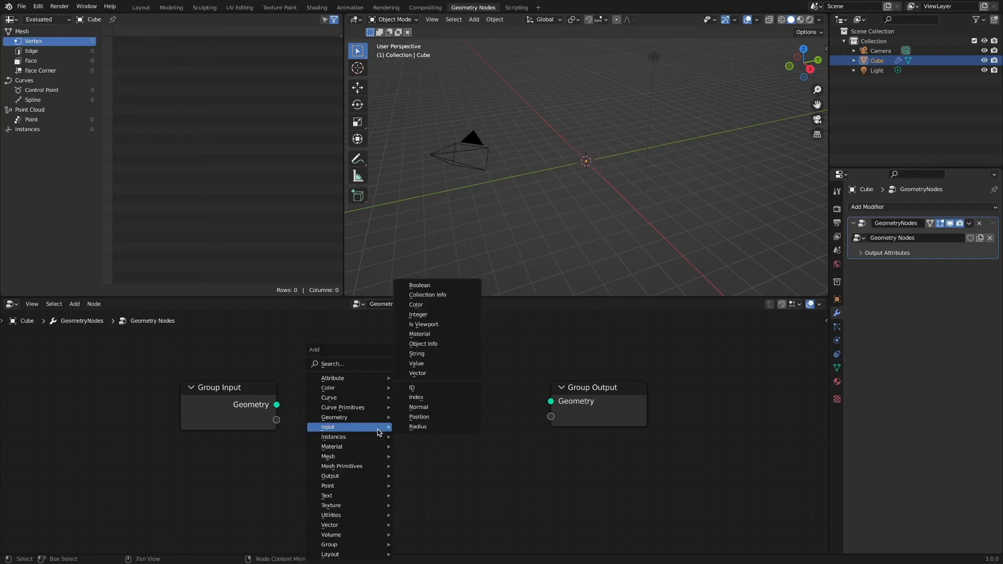
mouse_move(327, 495)
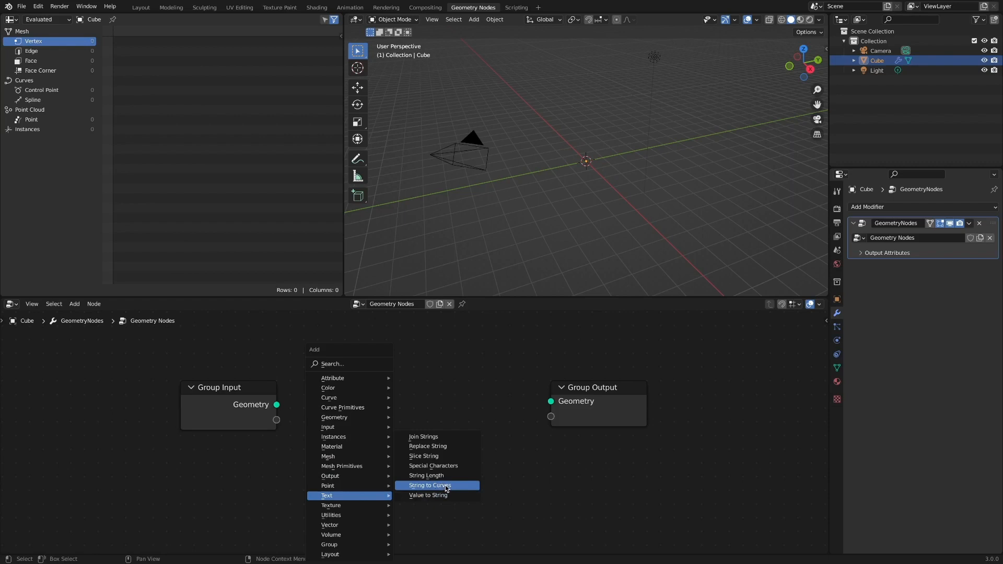
- Add a String to Curves node with the intelligence quote and feed its curves to the Group Output
left_click(429, 485)
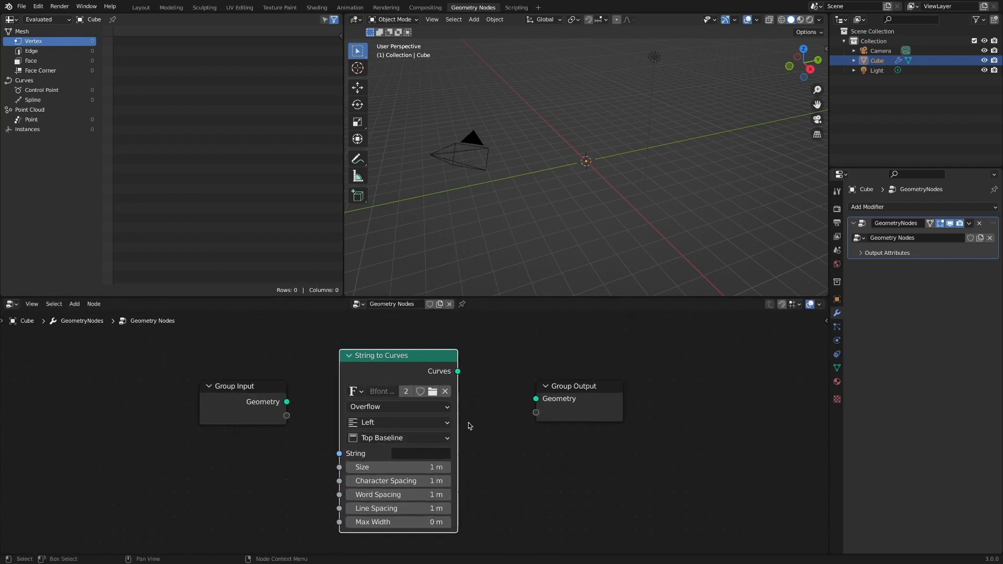
type("measure of inte")
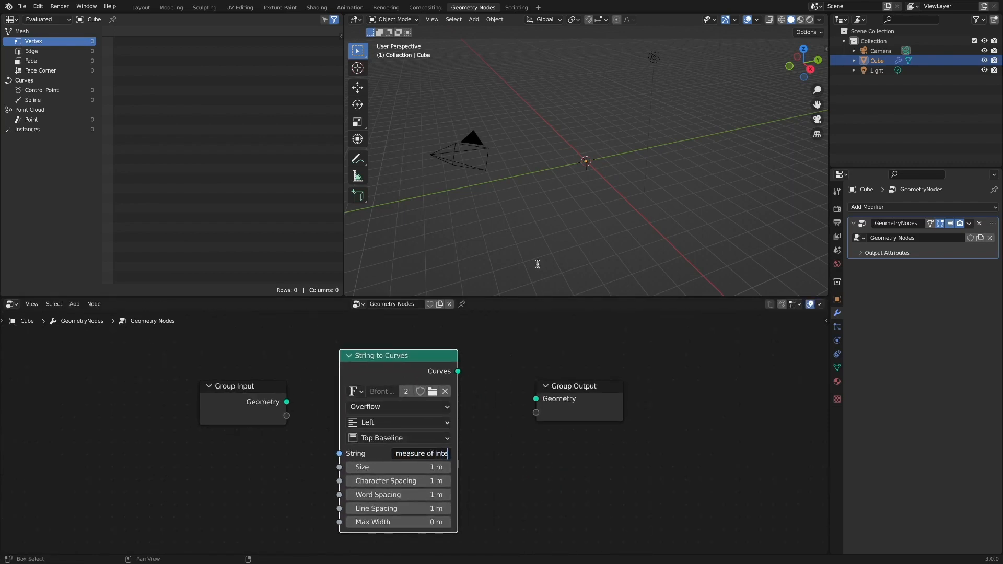
type("is the ability to")
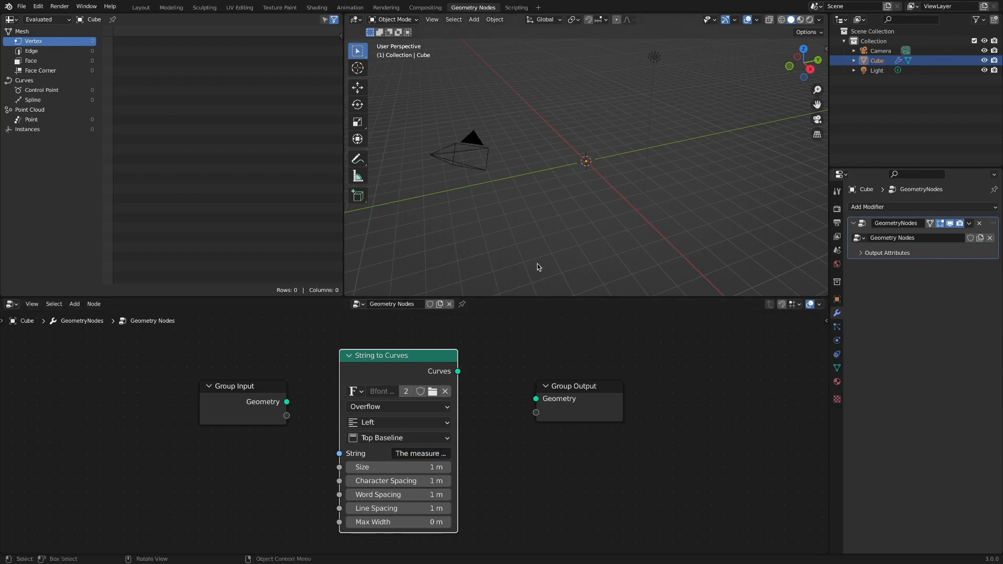
left_click_drag(456, 370, 536, 398)
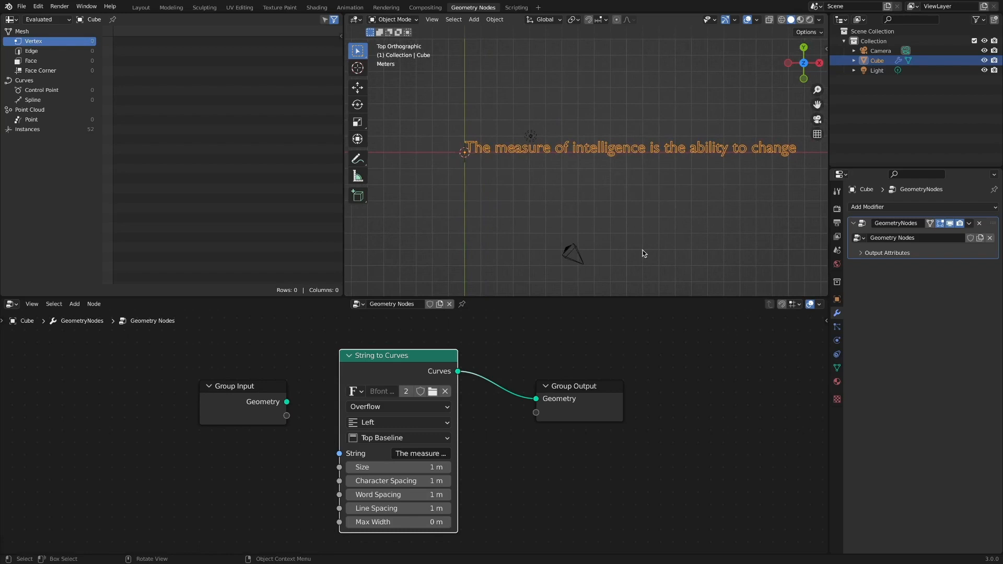
- Route the curves through Fill Curve and black Set Material, then preview in Rendered shading
left_click_drag(571, 398, 679, 392)
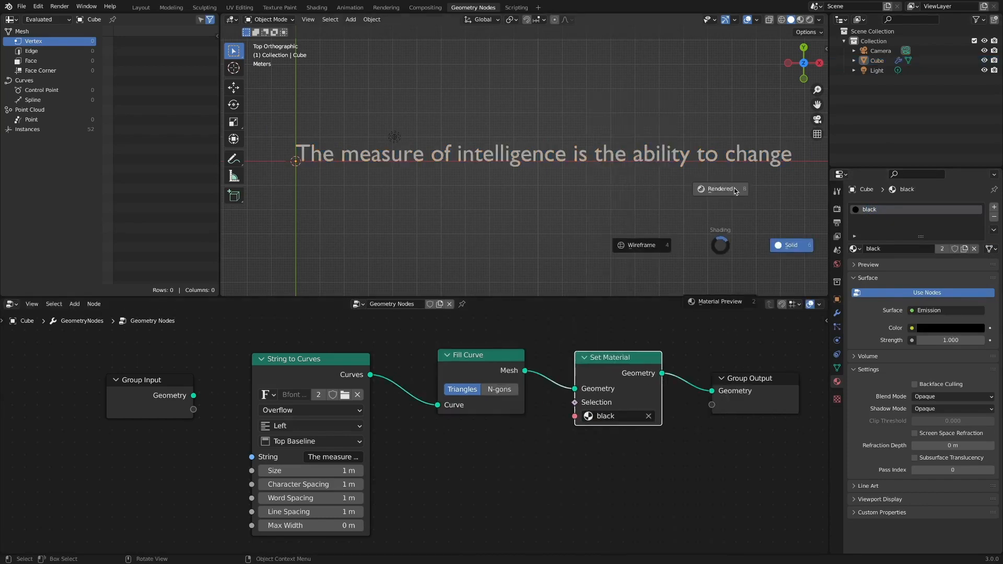
left_click(791, 245)
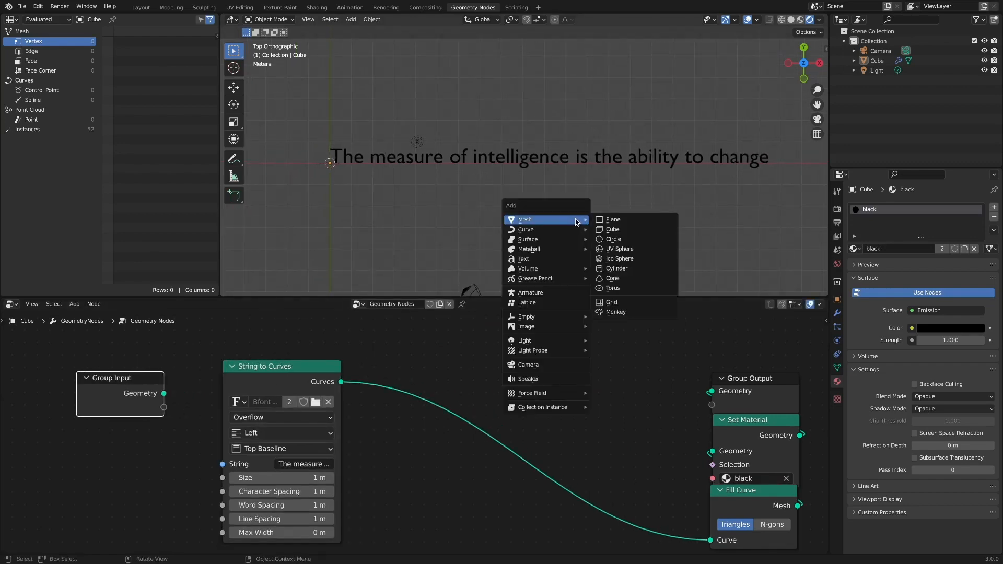
- Add a Proximity mesh object and feed its Object Info geometry into a Geometry Proximity target
left_click(610, 228)
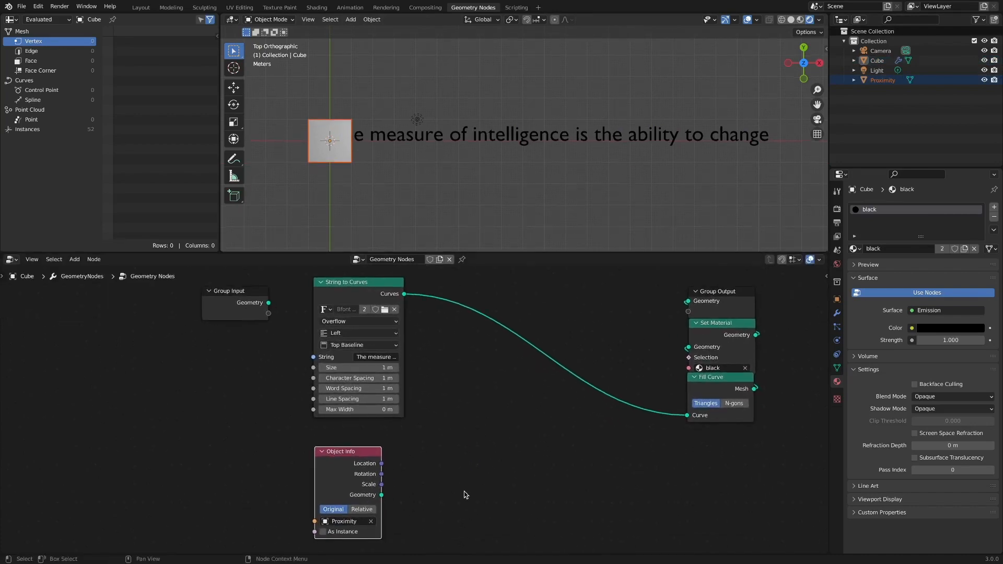
left_click(442, 398)
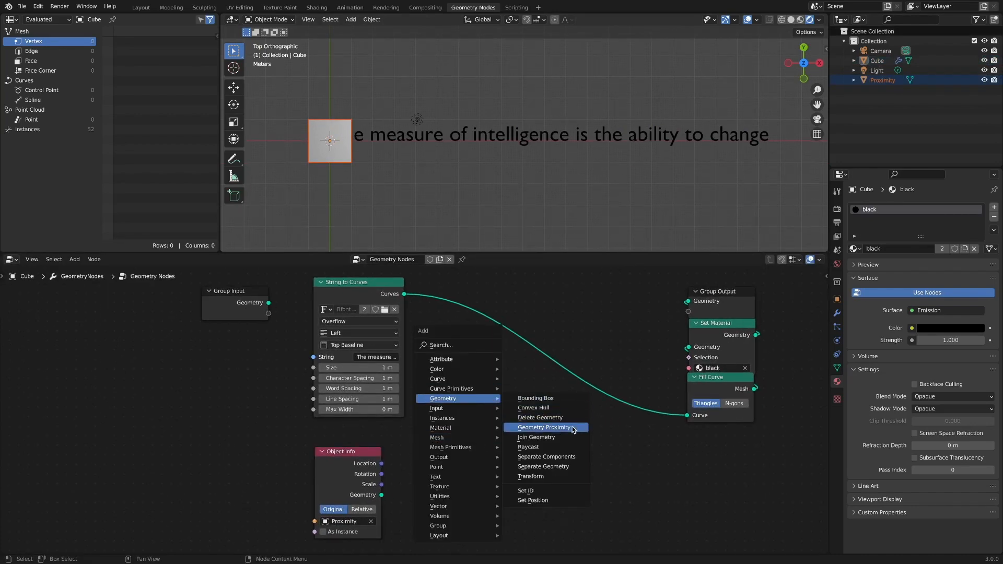
left_click(543, 427)
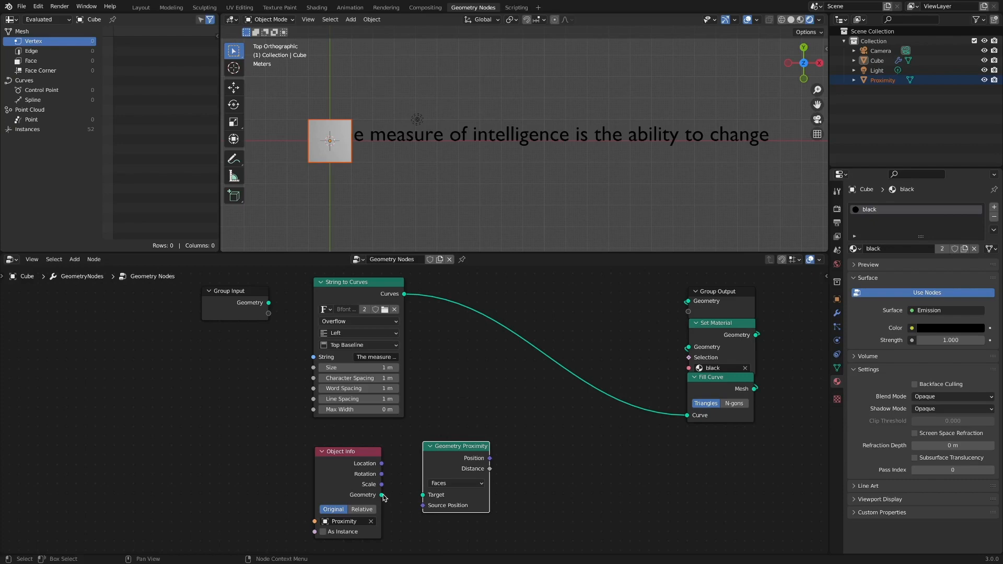
left_click_drag(381, 494, 423, 494)
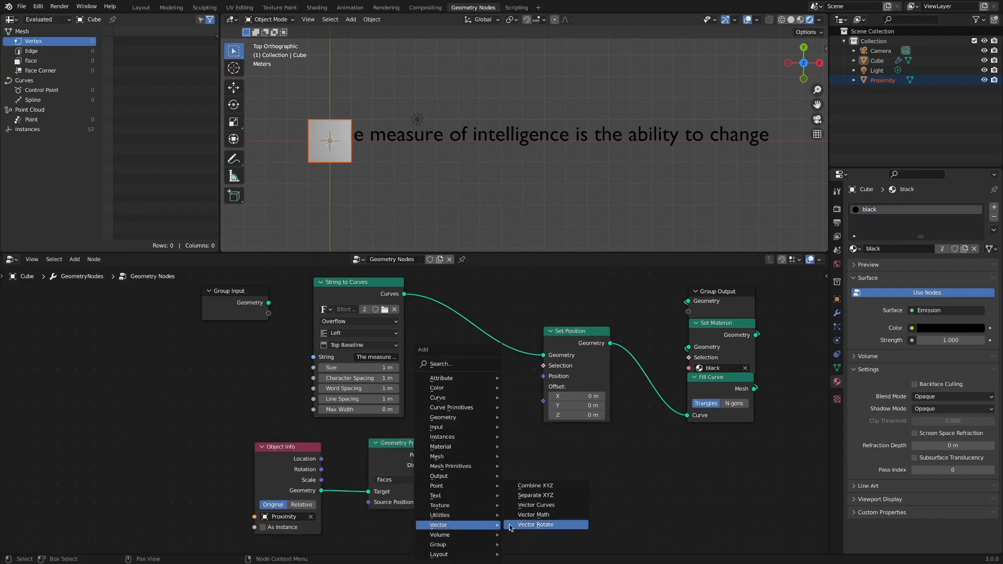
- Multiply the distance by vector 0, 1.2, 0 into Set Position Offset and move the Proximity object
left_click(533, 514)
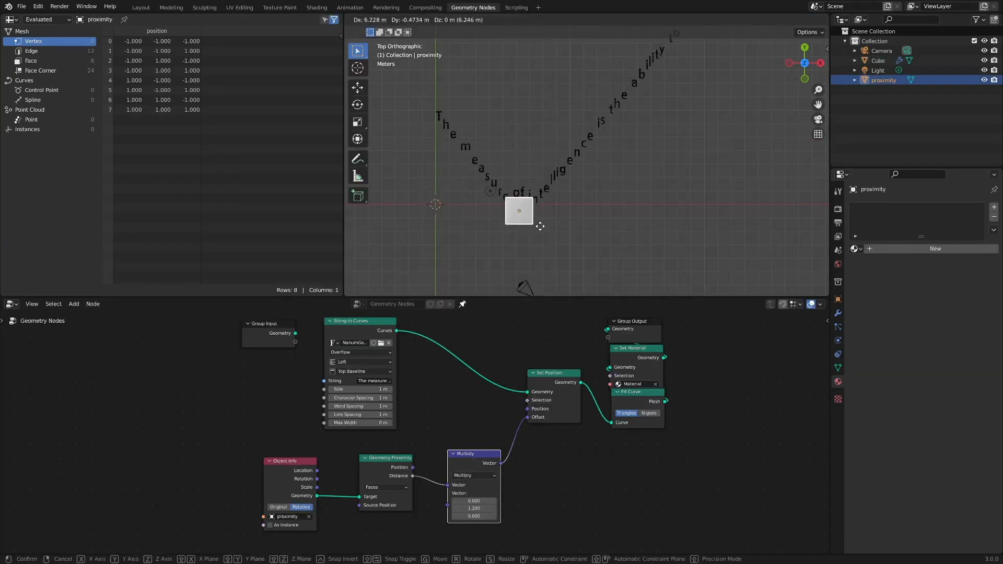
left_click_drag(520, 210, 610, 200)
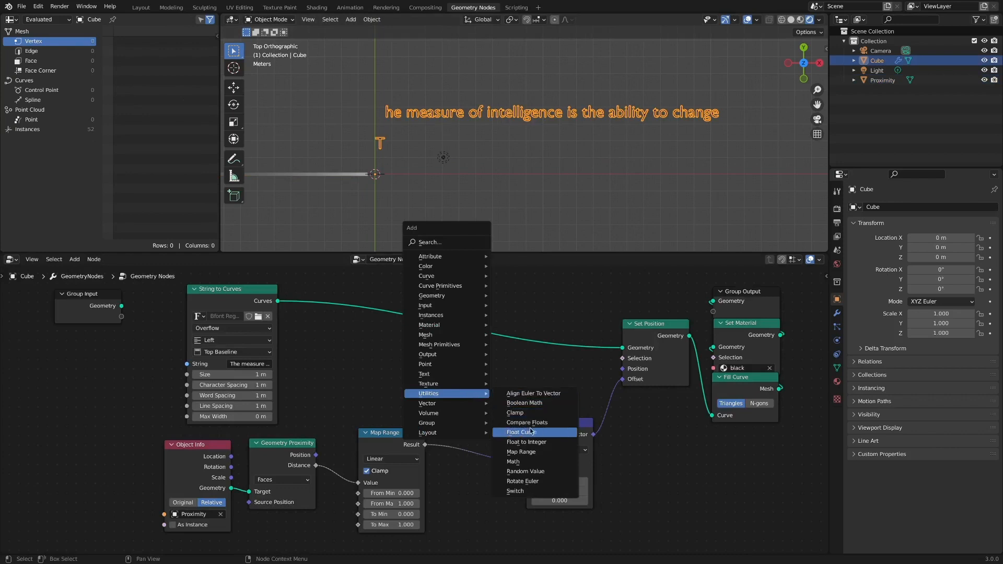
- Add a wavy Float Curve after Map Range (0.4 to 8.6), Multiply Y 3.4, and slide the Proximity object
left_click(526, 432)
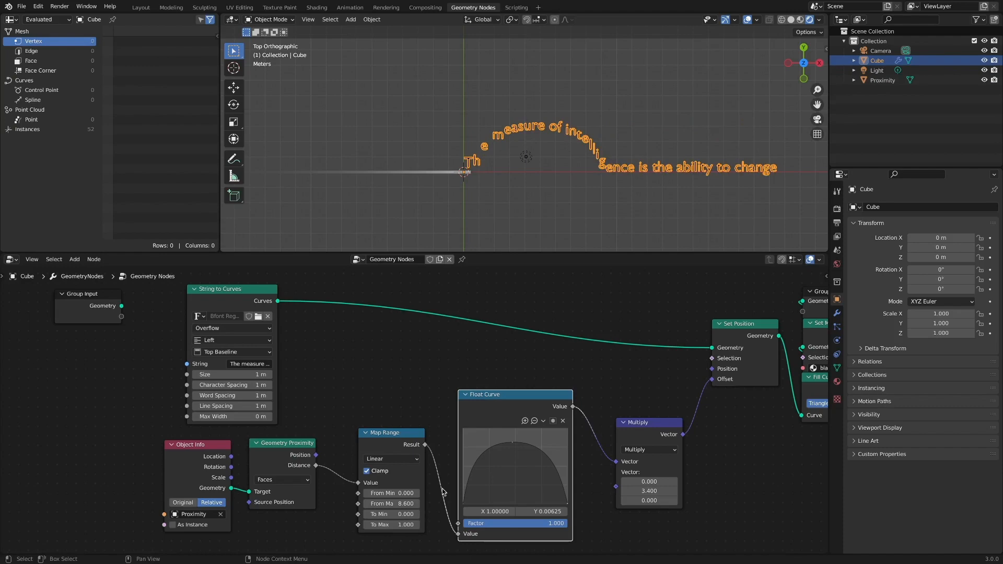
left_click_drag(391, 492, 412, 492)
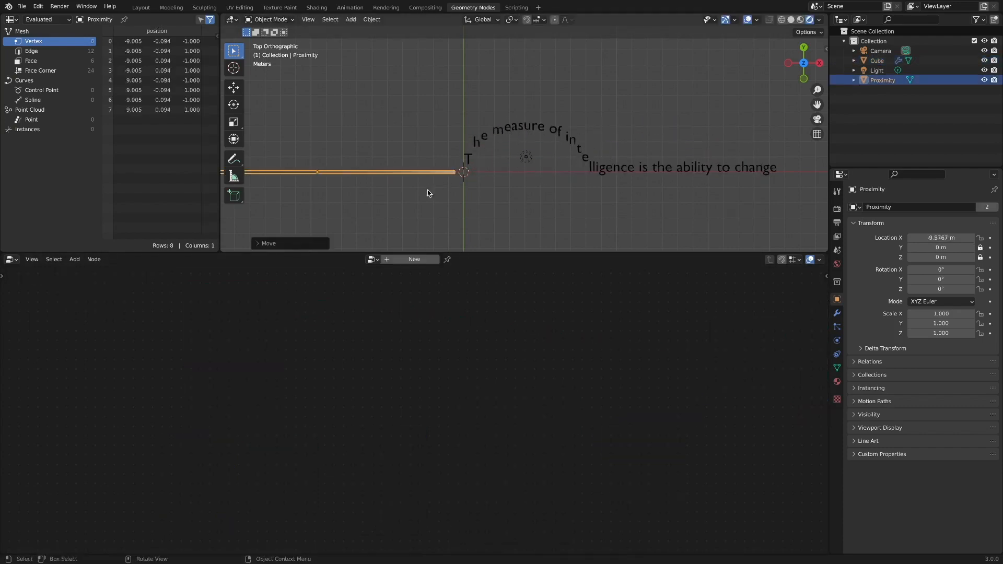
left_click(876, 61)
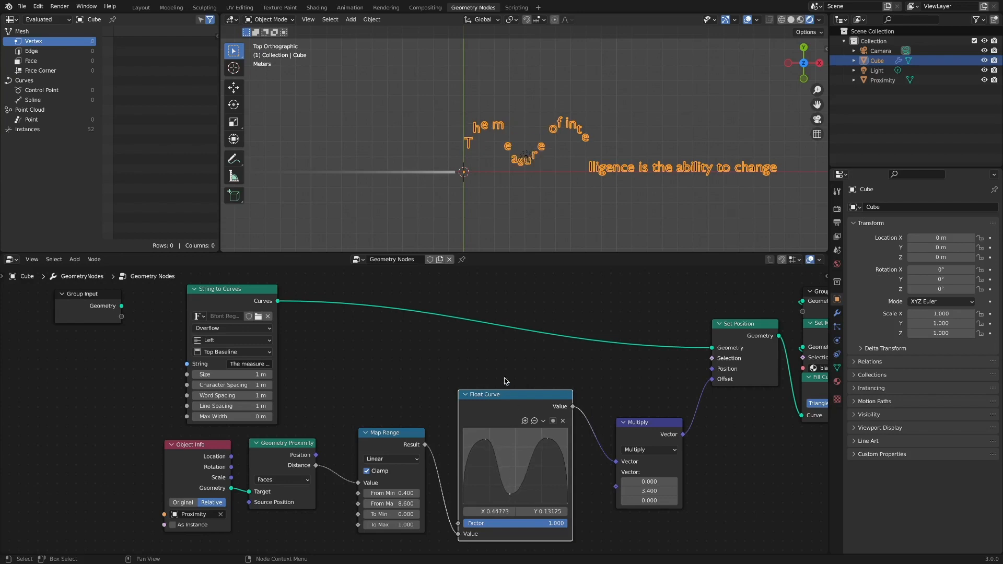